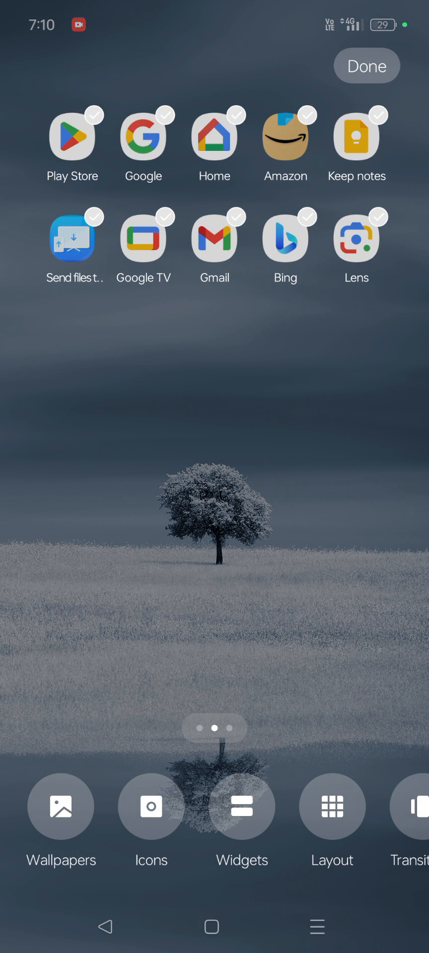
Add the Google search bar widget from the Widgets list beneath the app icons
click(241, 805)
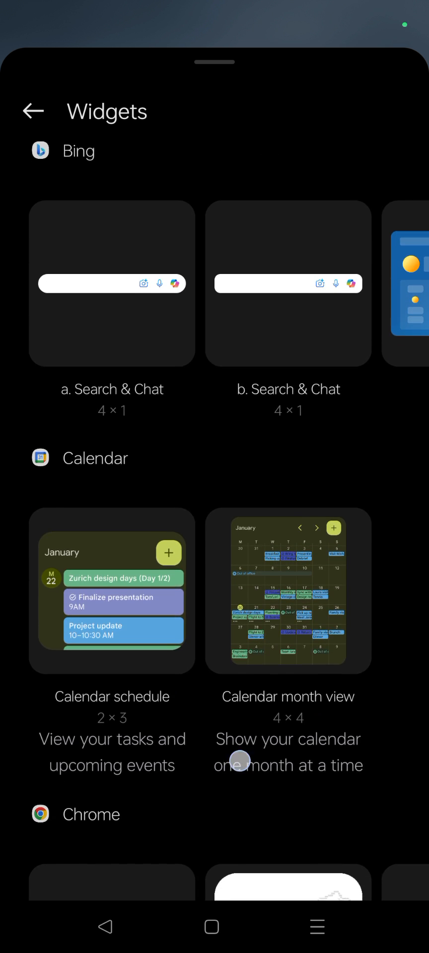
click(33, 110)
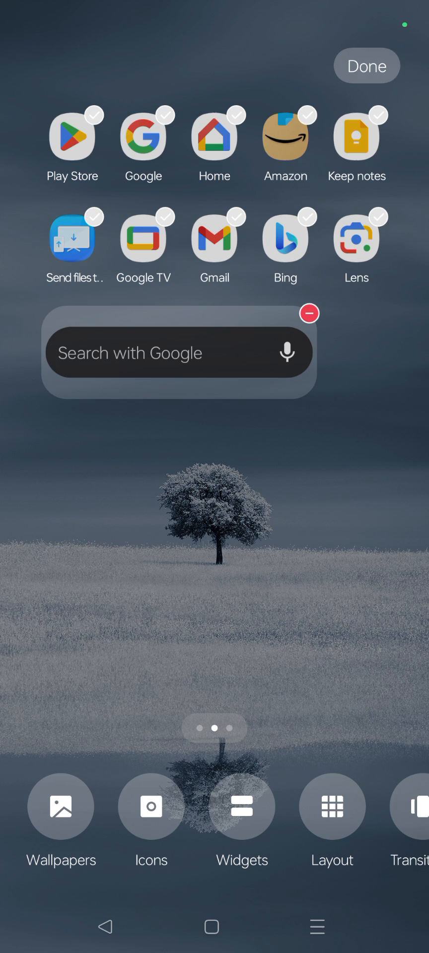
Stretch the Google search bar widget across the screen, then return to the Widgets list
click(367, 66)
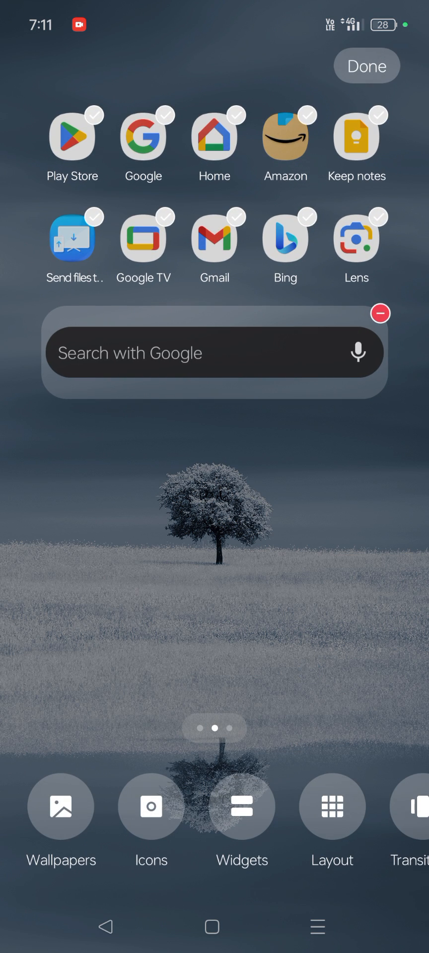
click(240, 806)
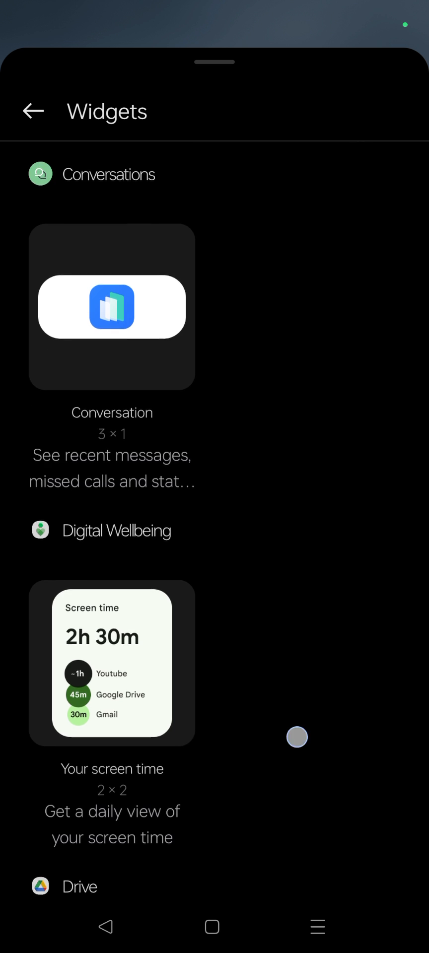
Add the Google Finance Watchlist widget showing the FTSE 100 below the search bar
scroll(down, 3)
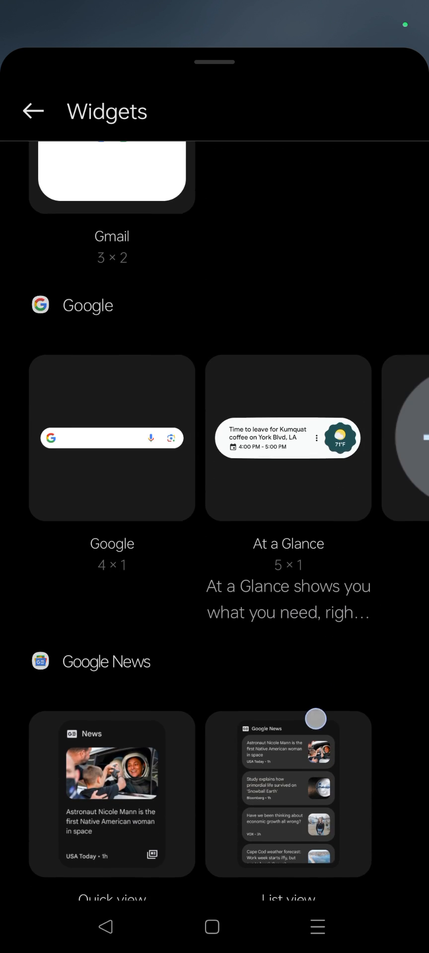
scroll(left, 3)
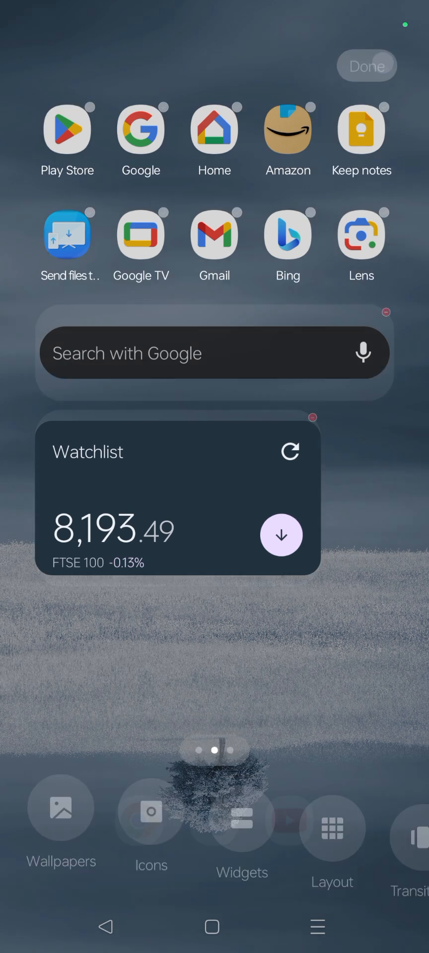
Keep the Watchlist widget and enlarge it to show the FTSE 100 chart and MCX index
click(366, 66)
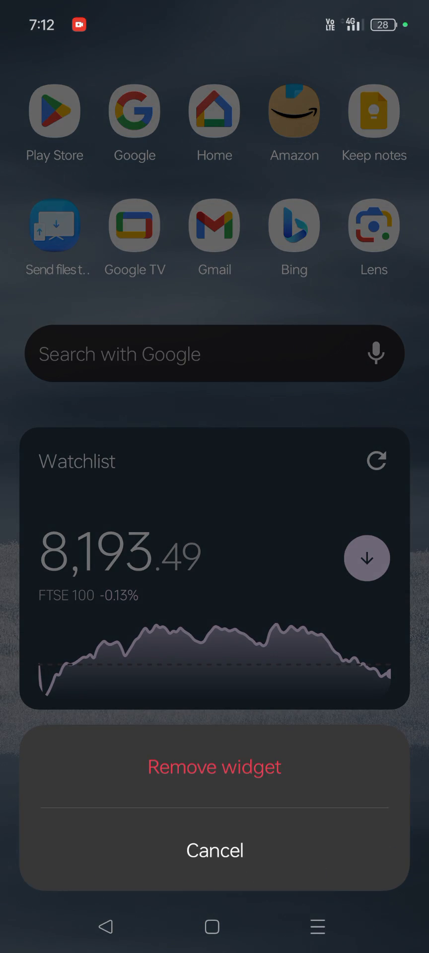
click(213, 850)
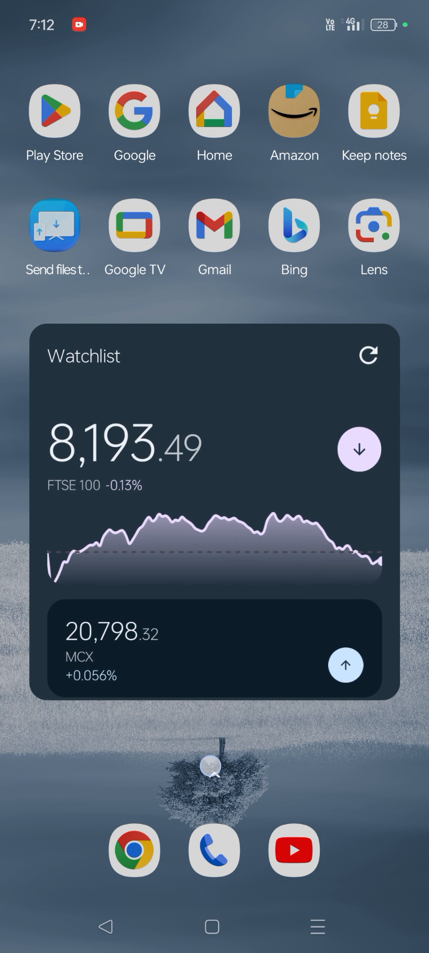
Scroll inside the Watchlist widget to reveal the DAX and CAC 40 entries
scroll(down, 3)
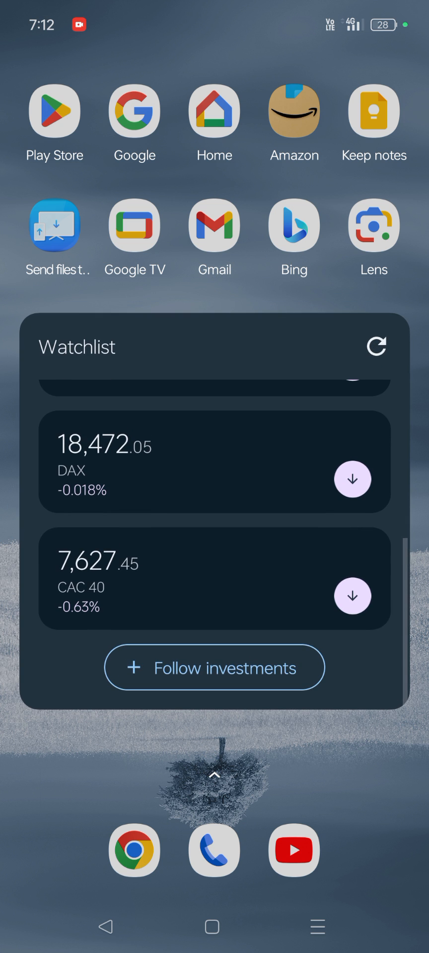
scroll(down, 3)
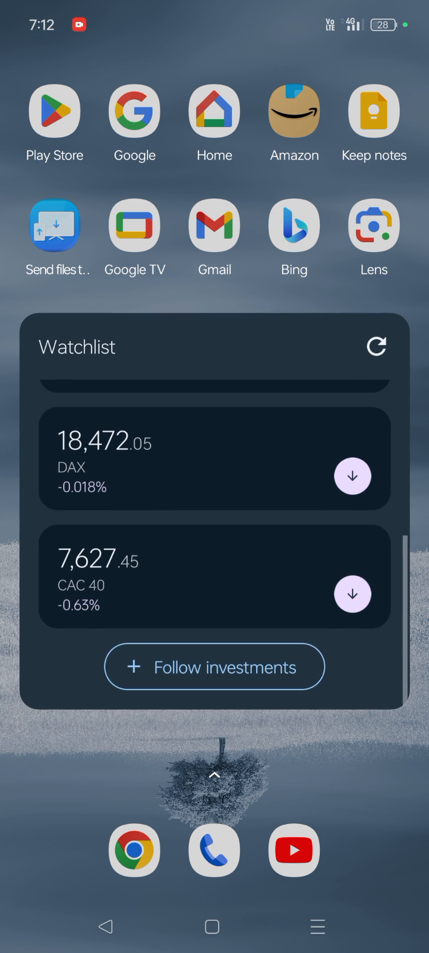